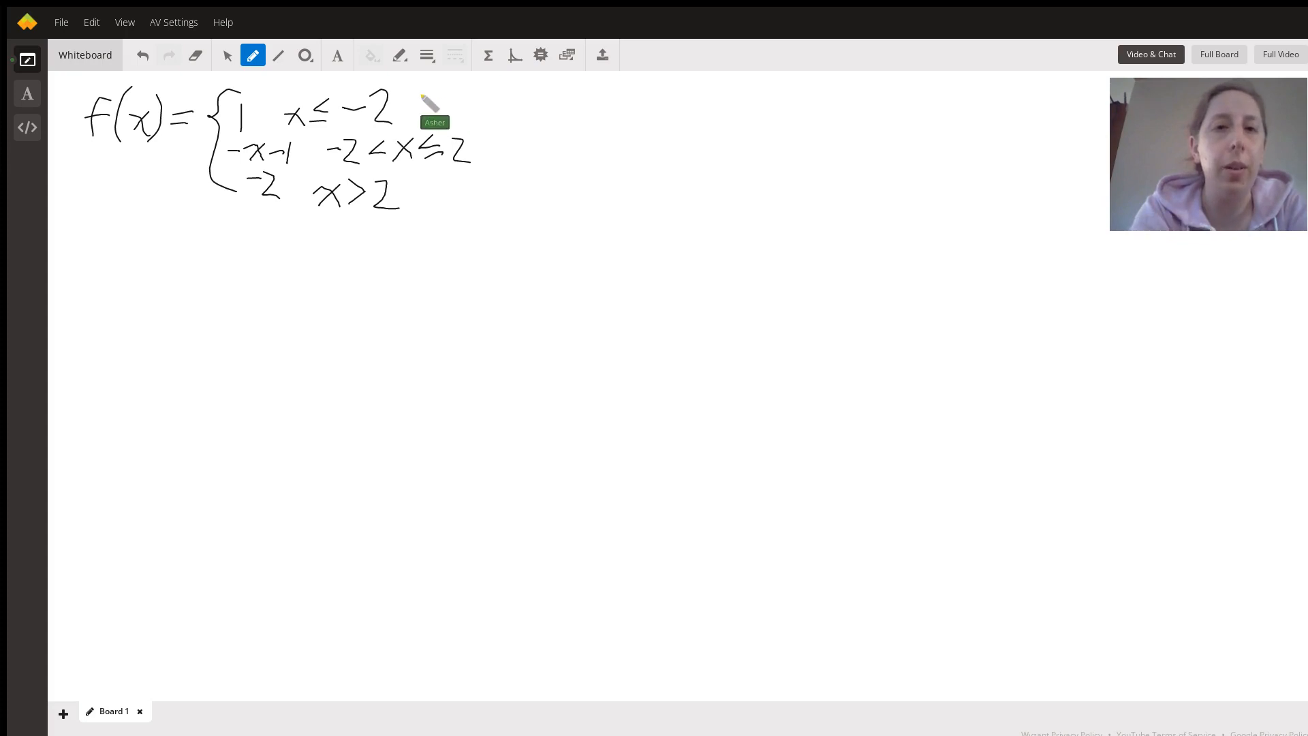
# Underline the three lines of the piecewise function definition at the top of the board
pyautogui.moveTo(224, 136); pyautogui.dragTo(399, 133)
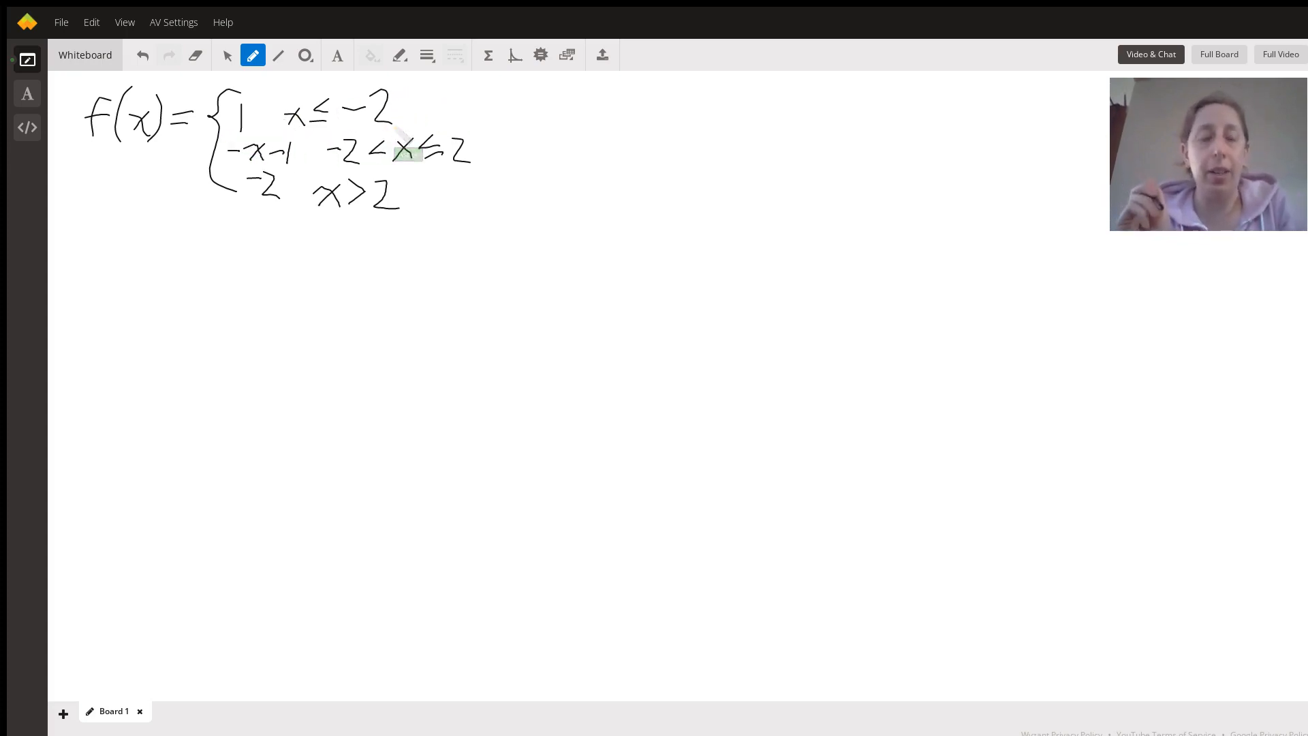
pyautogui.moveTo(338, 169); pyautogui.dragTo(472, 169)
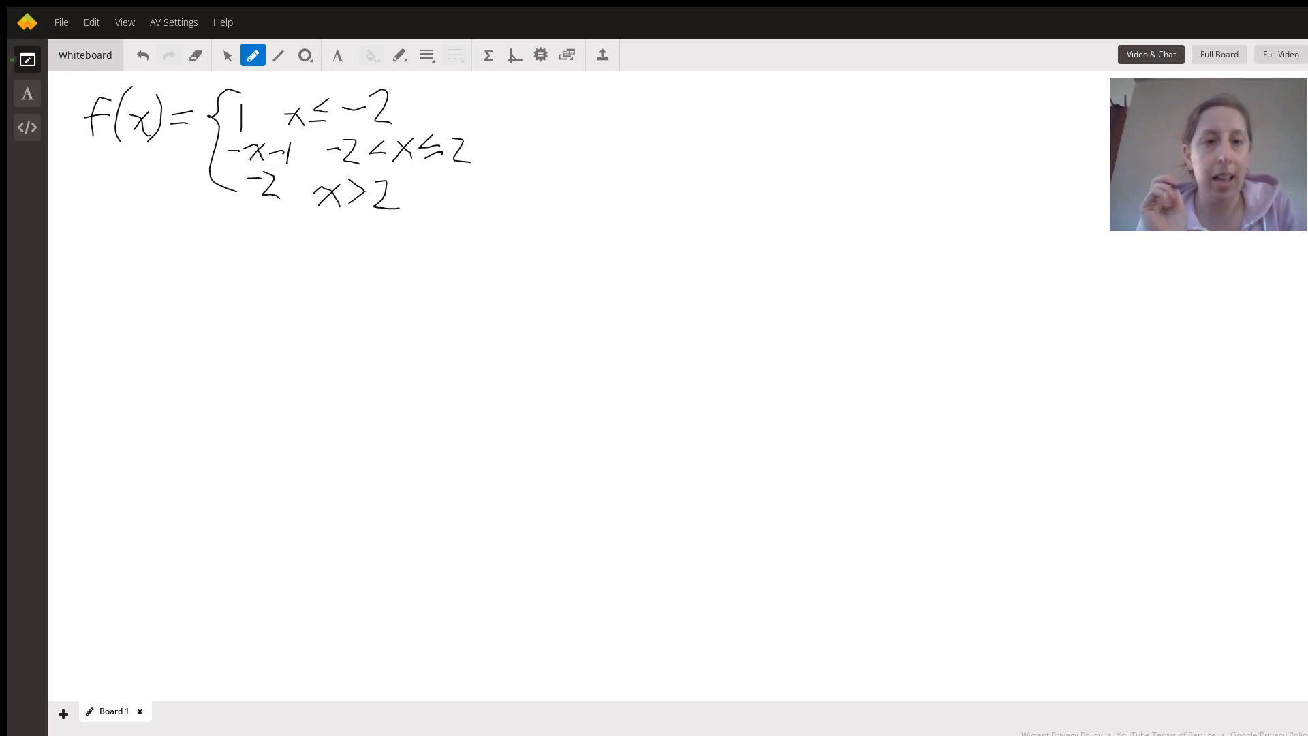
pyautogui.moveTo(317, 207); pyautogui.dragTo(412, 206)
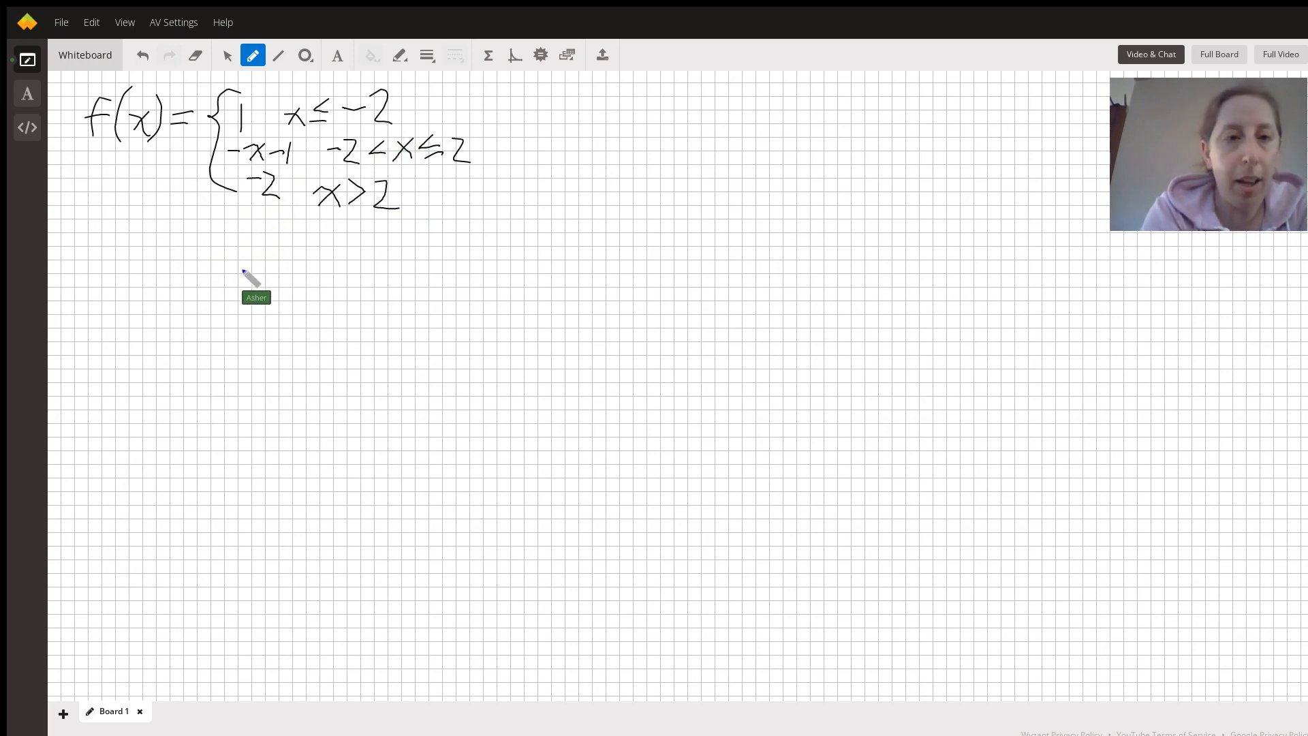
pyautogui.moveTo(210, 217)
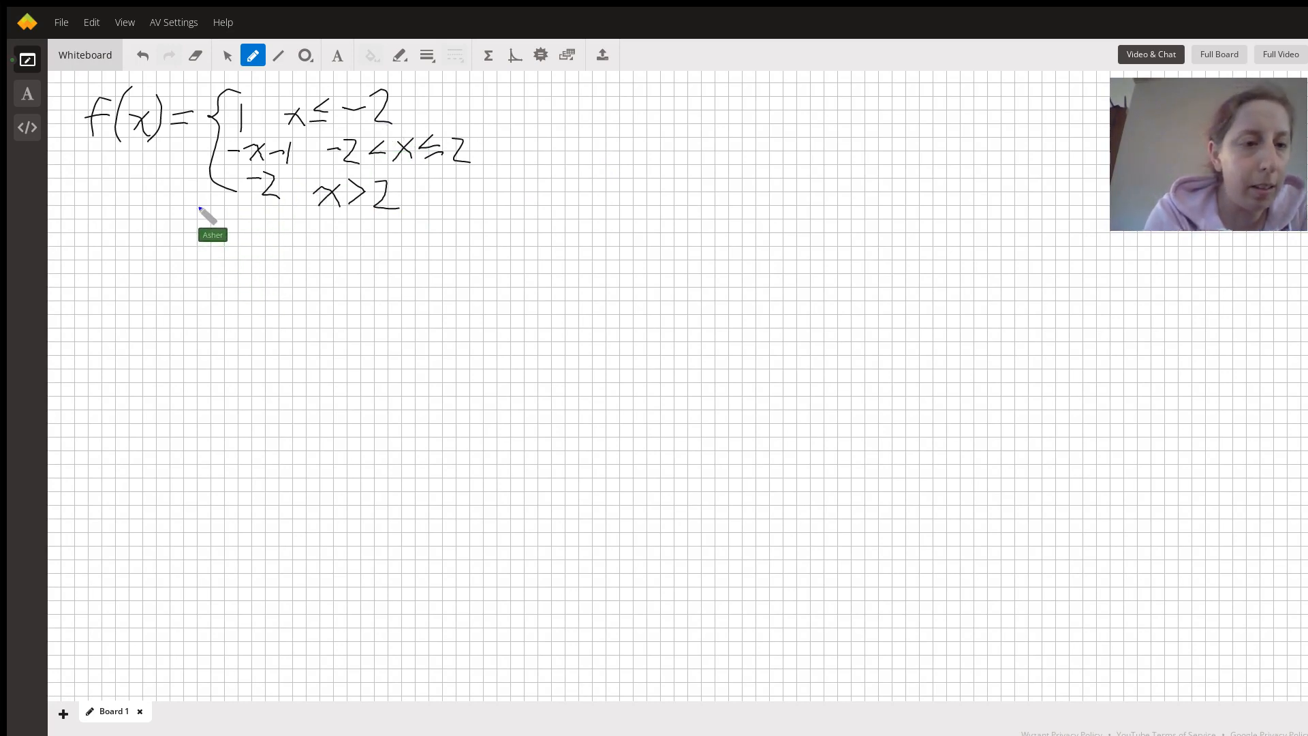
# Draw the vertical y-axis and horizontal x-axis on the grid below the function
pyautogui.moveTo(195, 209); pyautogui.dragTo(194, 455)
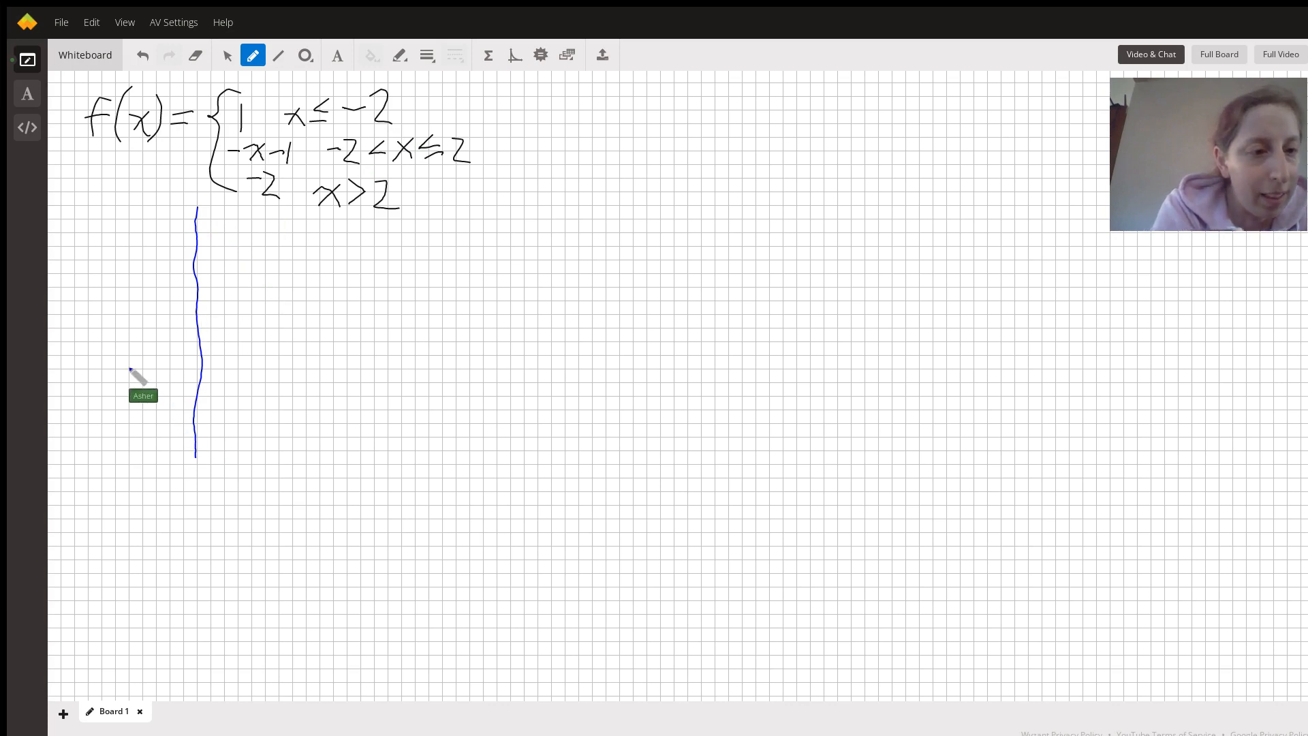
pyautogui.moveTo(62, 334)
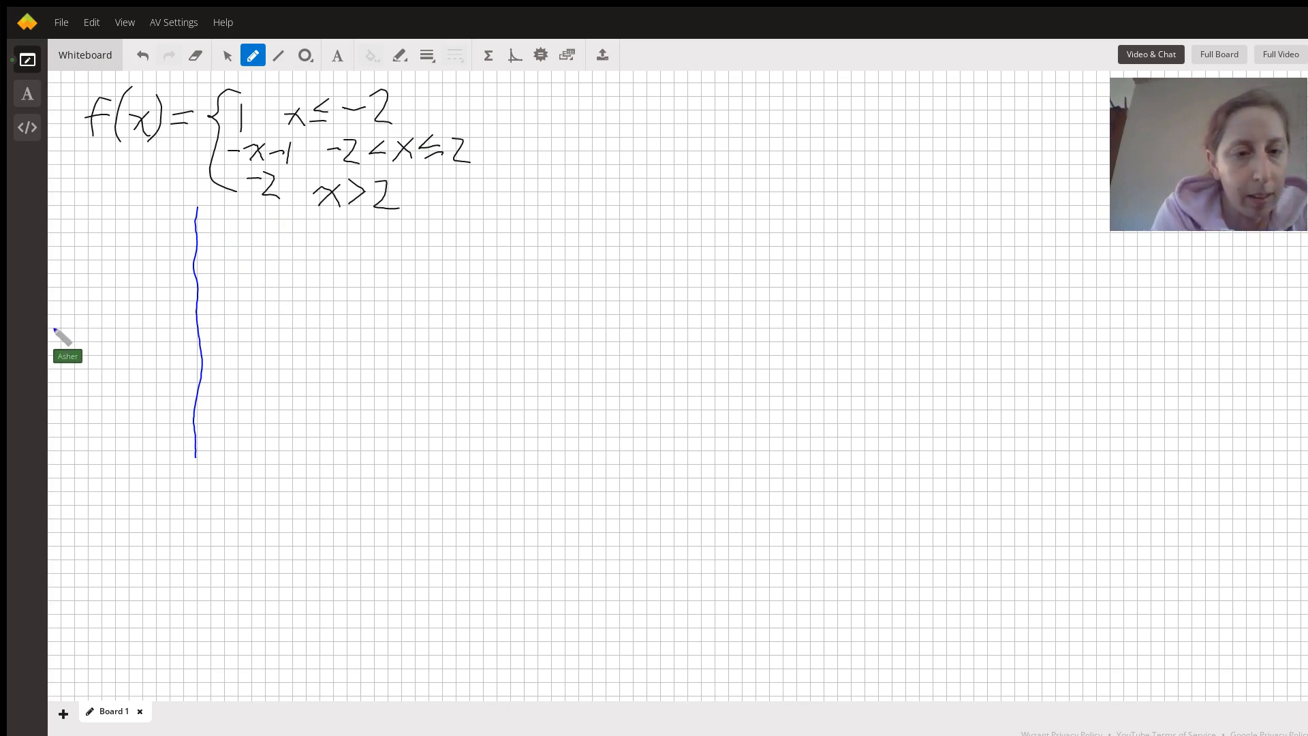
pyautogui.moveTo(53, 325); pyautogui.dragTo(400, 326)
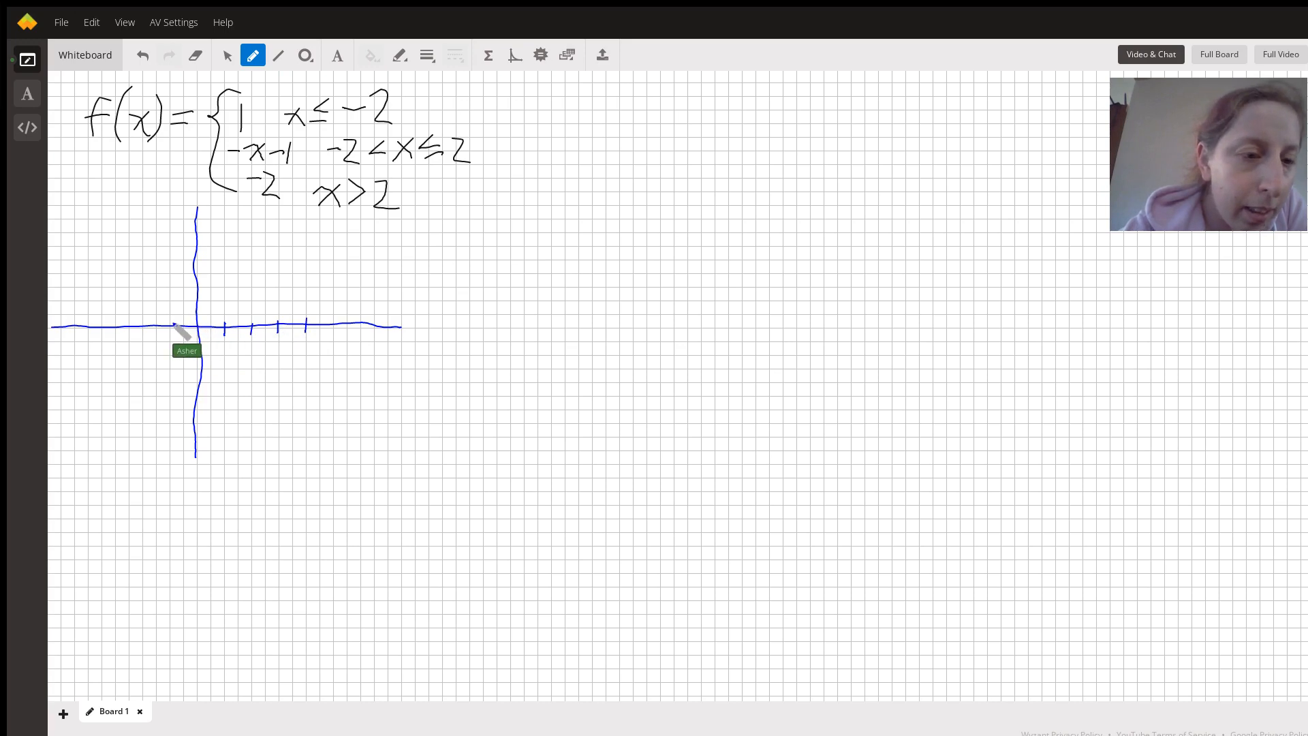
pyautogui.moveTo(154, 338)
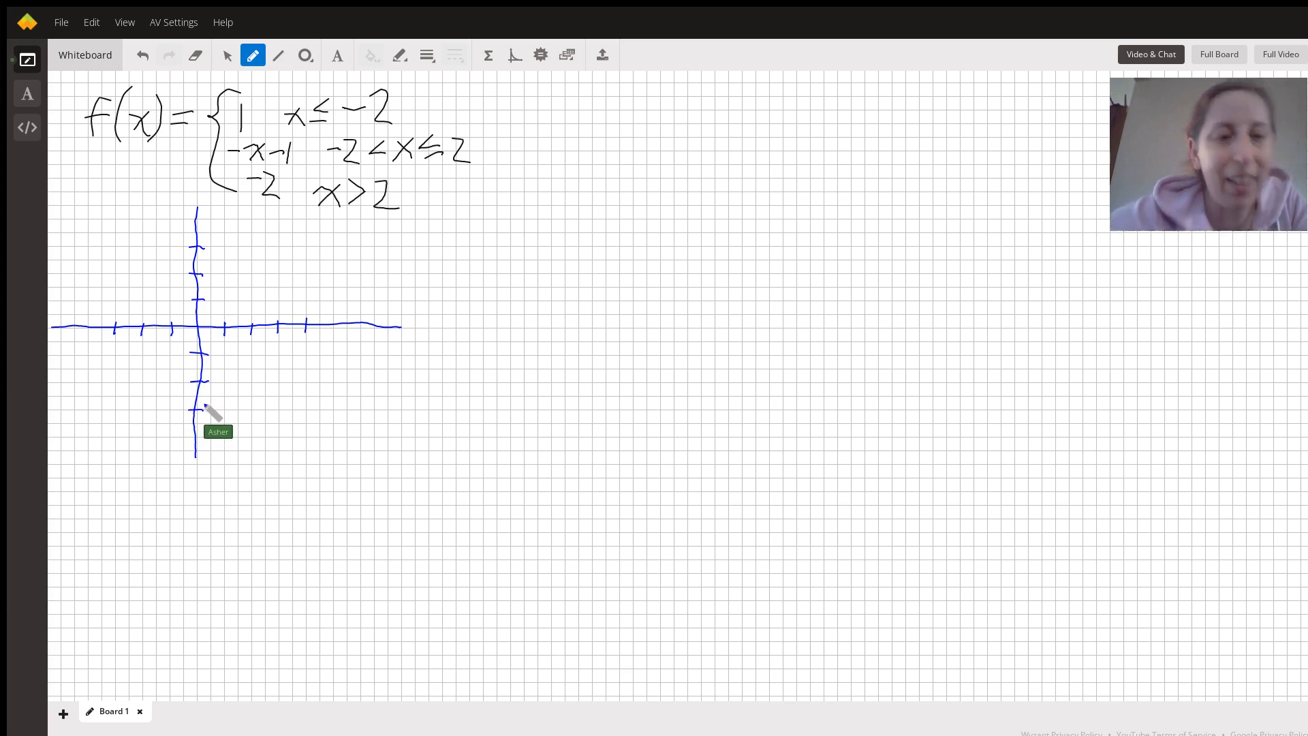
pyautogui.moveTo(399, 324)
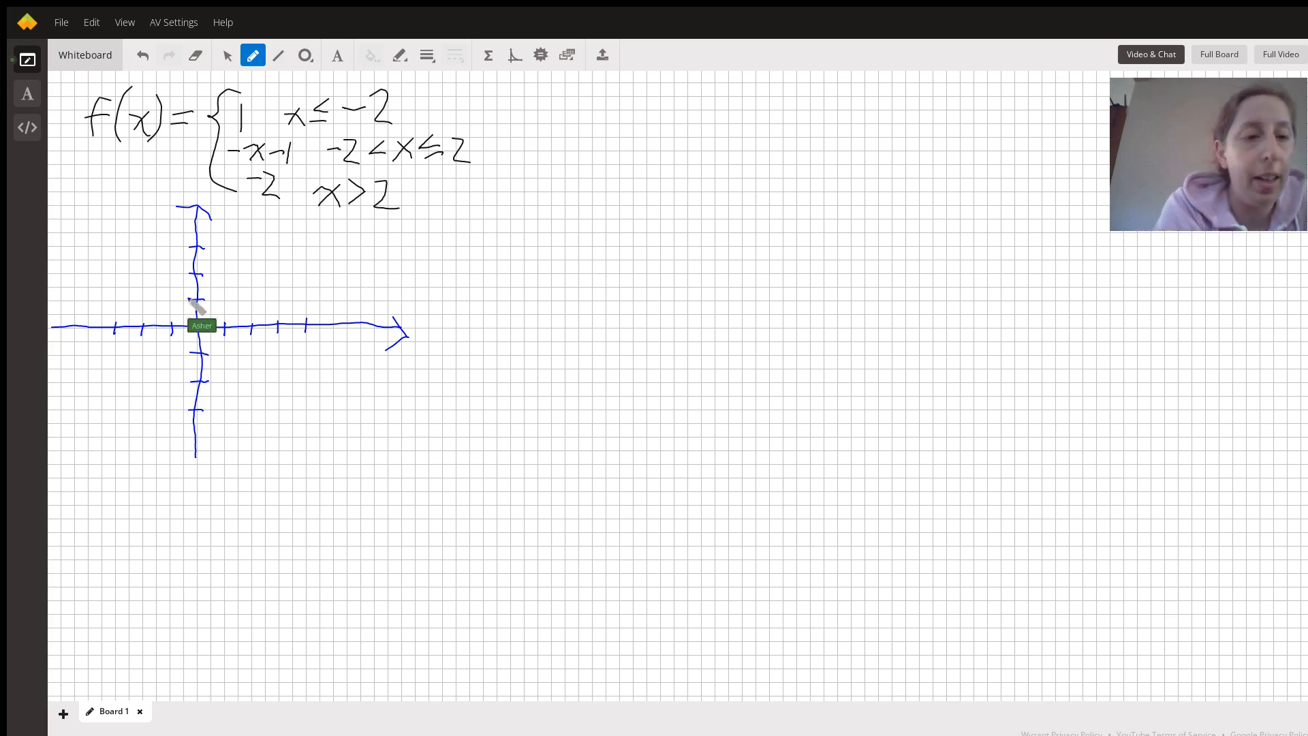
pyautogui.moveTo(153, 300)
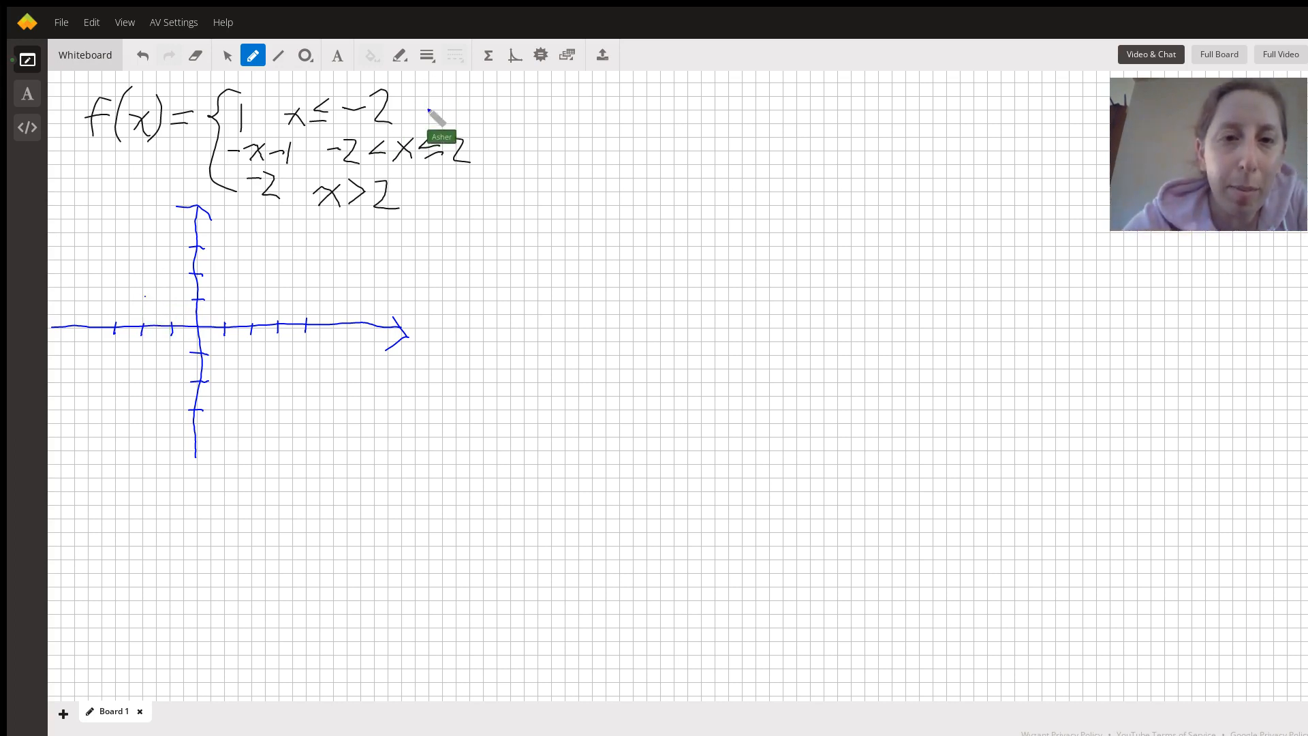
pyautogui.moveTo(153, 314)
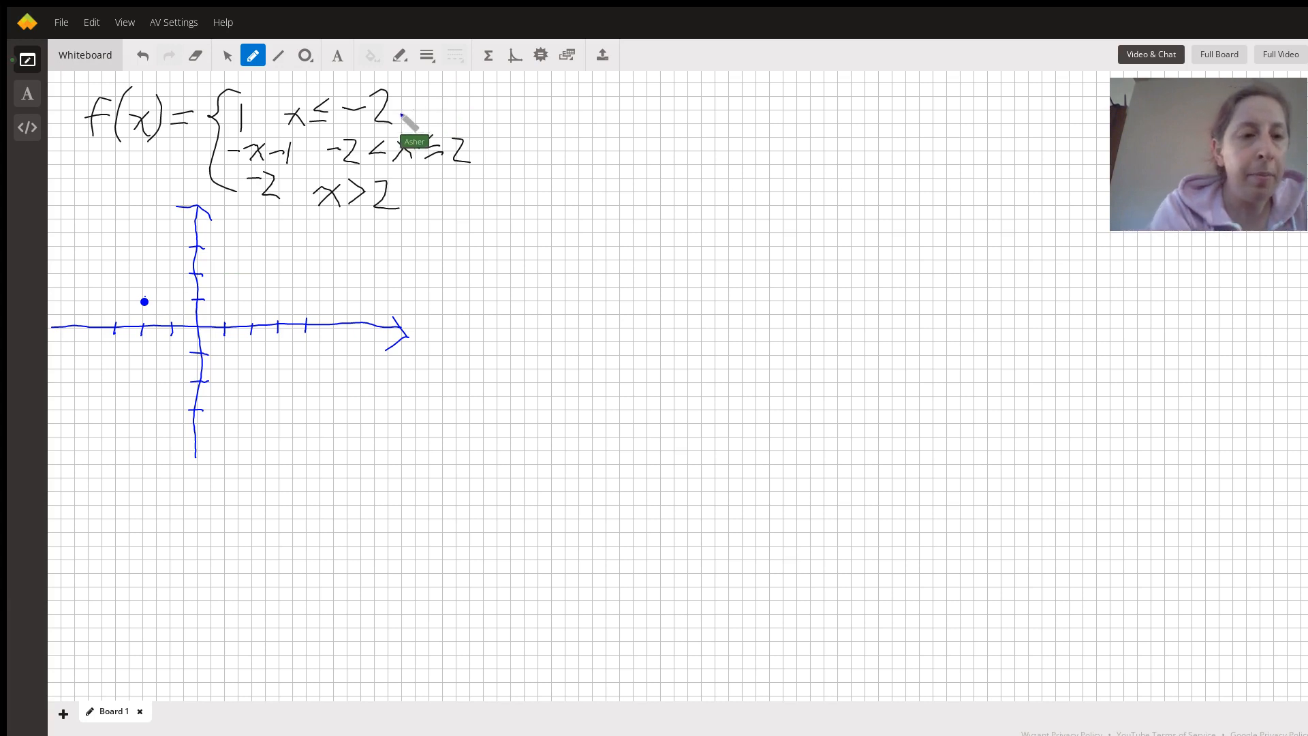
pyautogui.moveTo(149, 314)
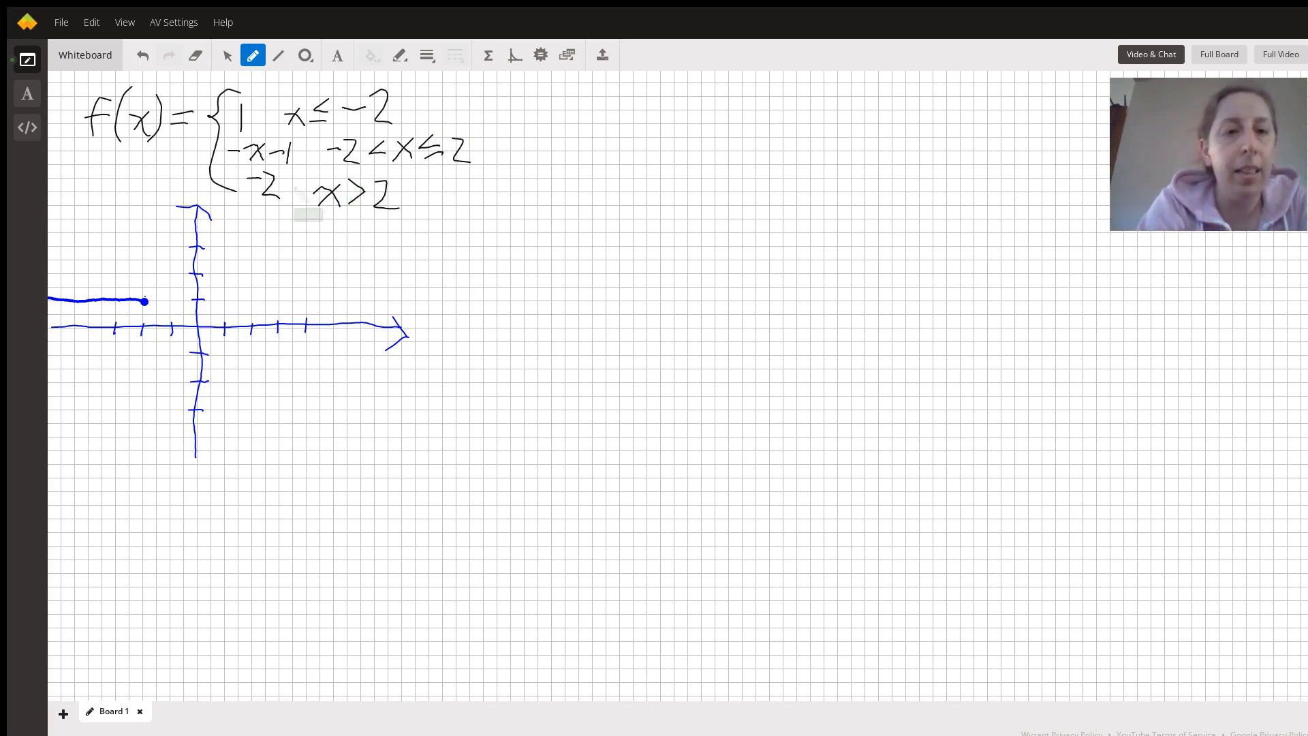
# Draw the constant piece at y = 1 running left from the filled point at (−2, 1)
pyautogui.moveTo(242, 196); pyautogui.dragTo(396, 221)
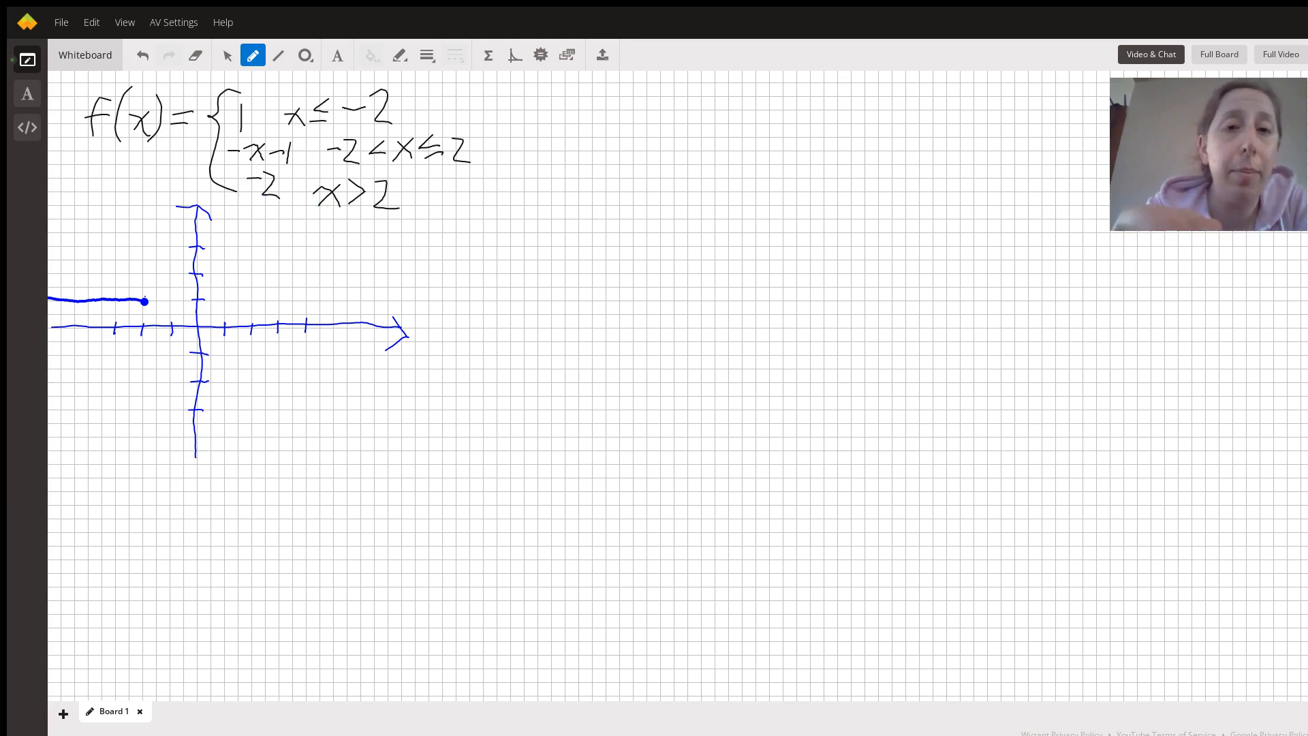
pyautogui.moveTo(429, 96)
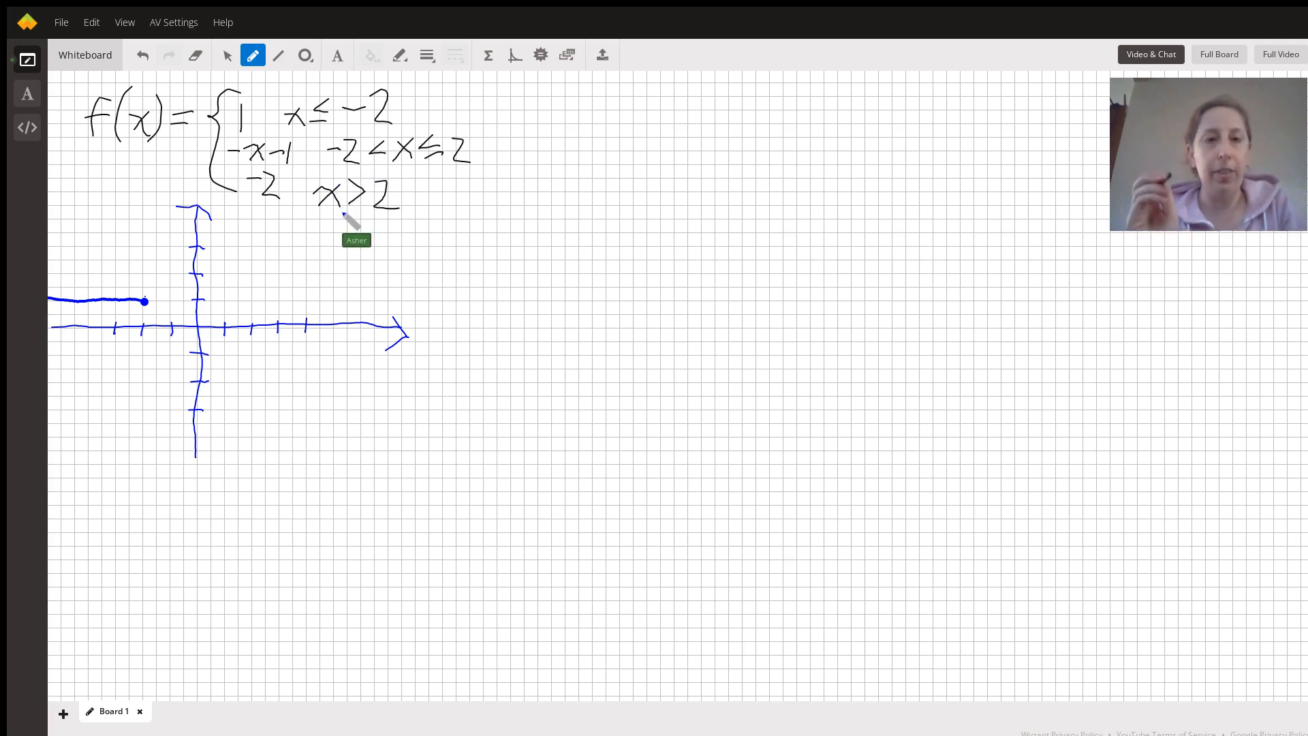
pyautogui.moveTo(267, 329)
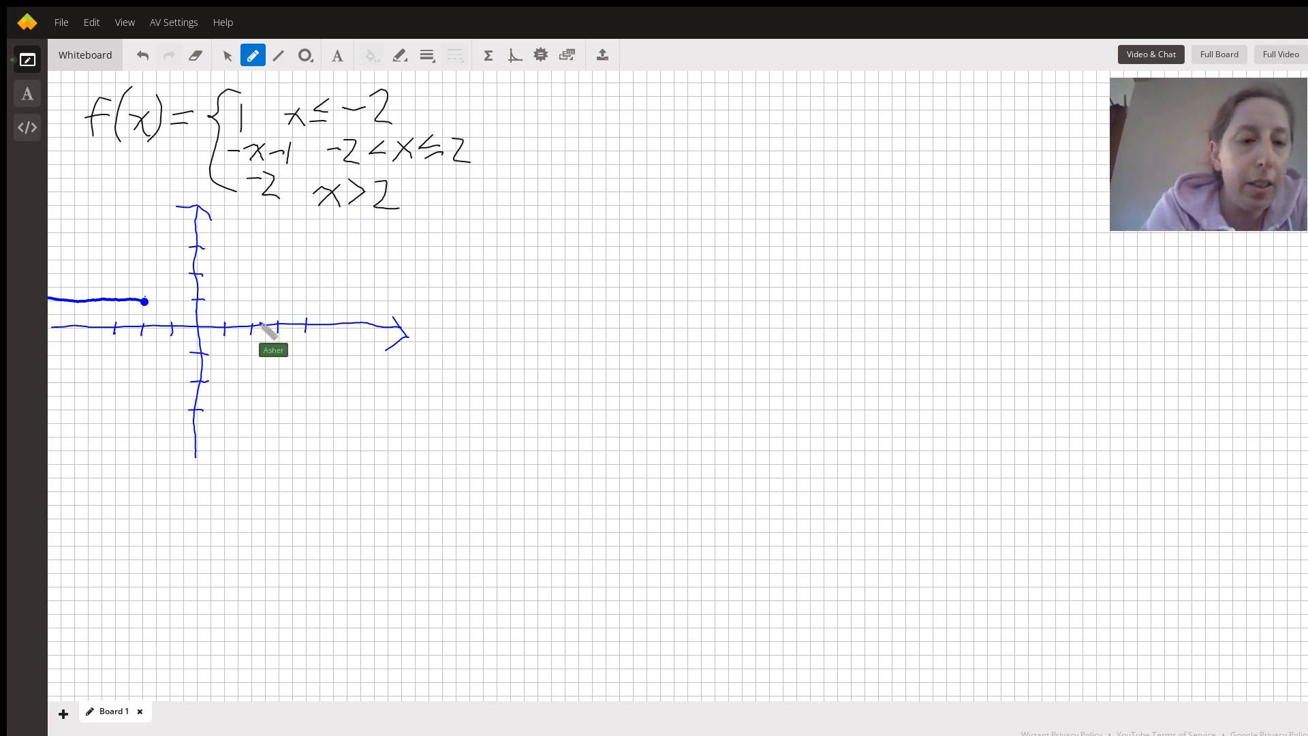
pyautogui.moveTo(263, 386)
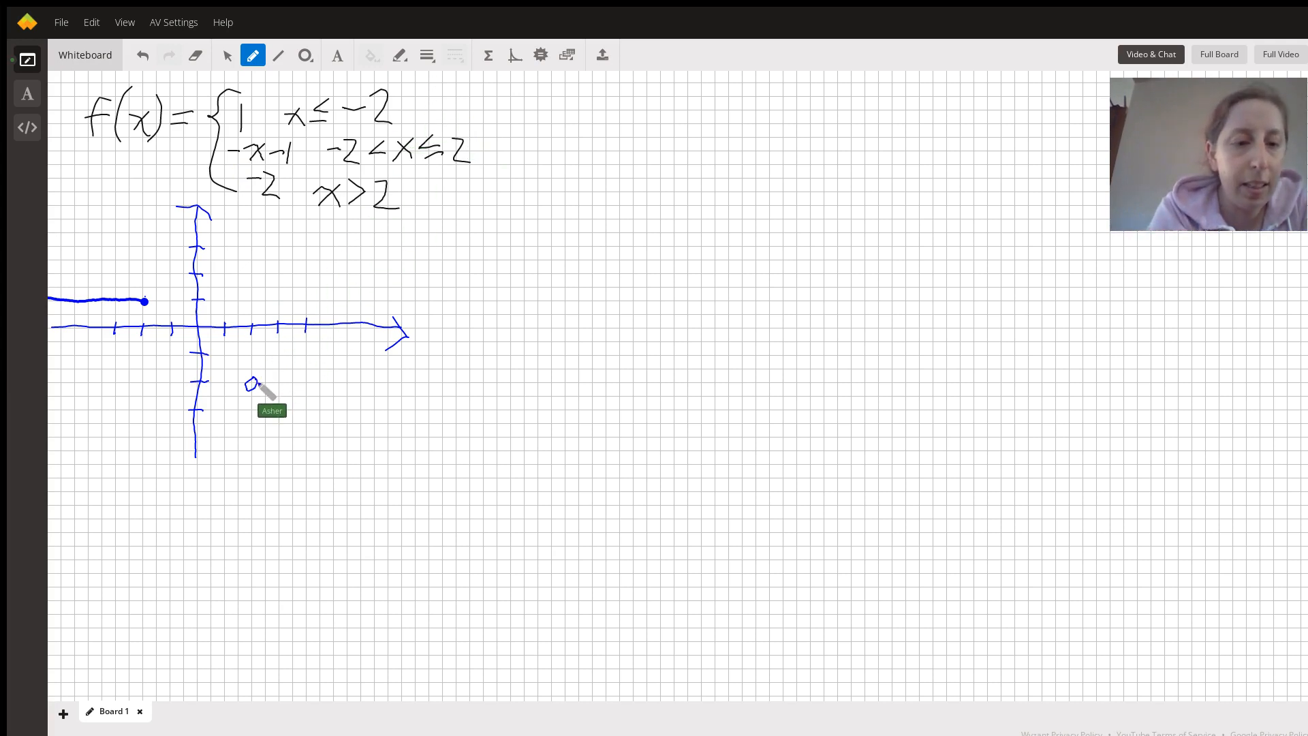
# Draw the y = −2 ray heading right from the open circle at (2, −2)
pyautogui.moveTo(259, 382); pyautogui.dragTo(417, 381)
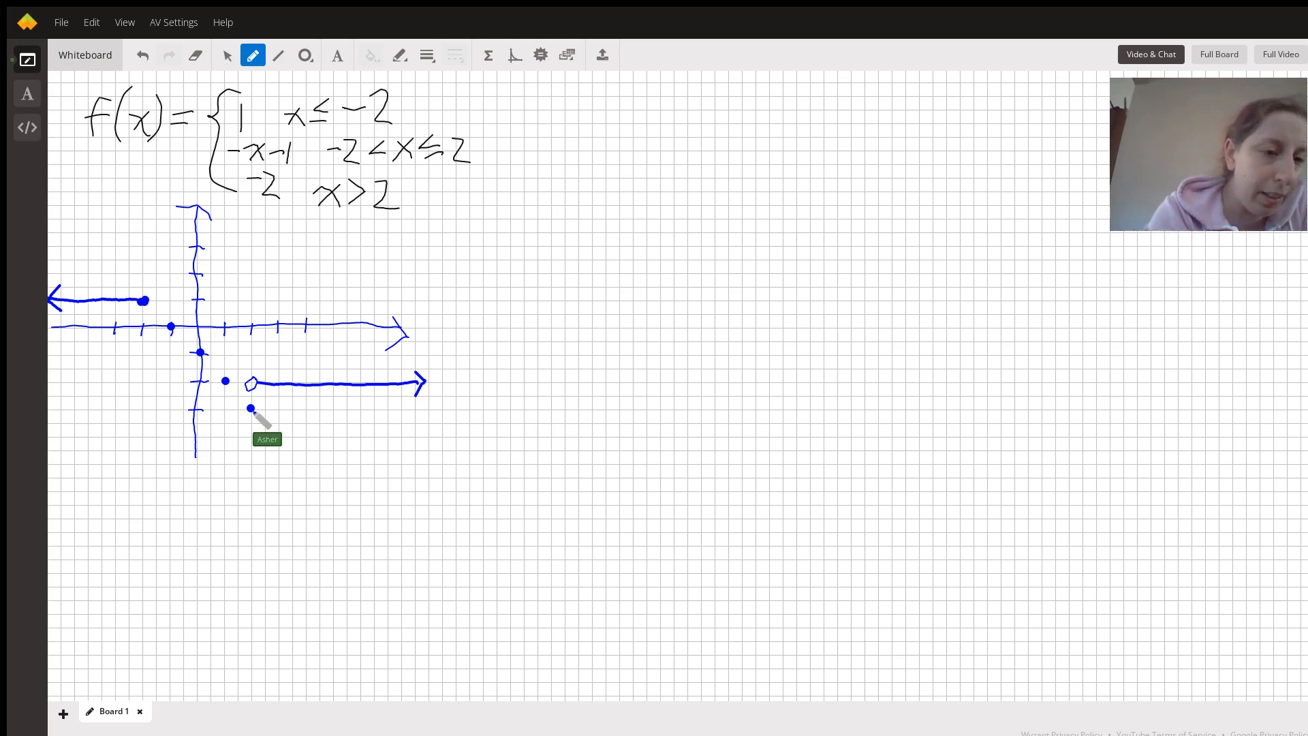
# Connect the plotted points of −x−1 with a descending line segment from (−2,1) to (2,−3)
pyautogui.moveTo(143, 300); pyautogui.dragTo(251, 409)
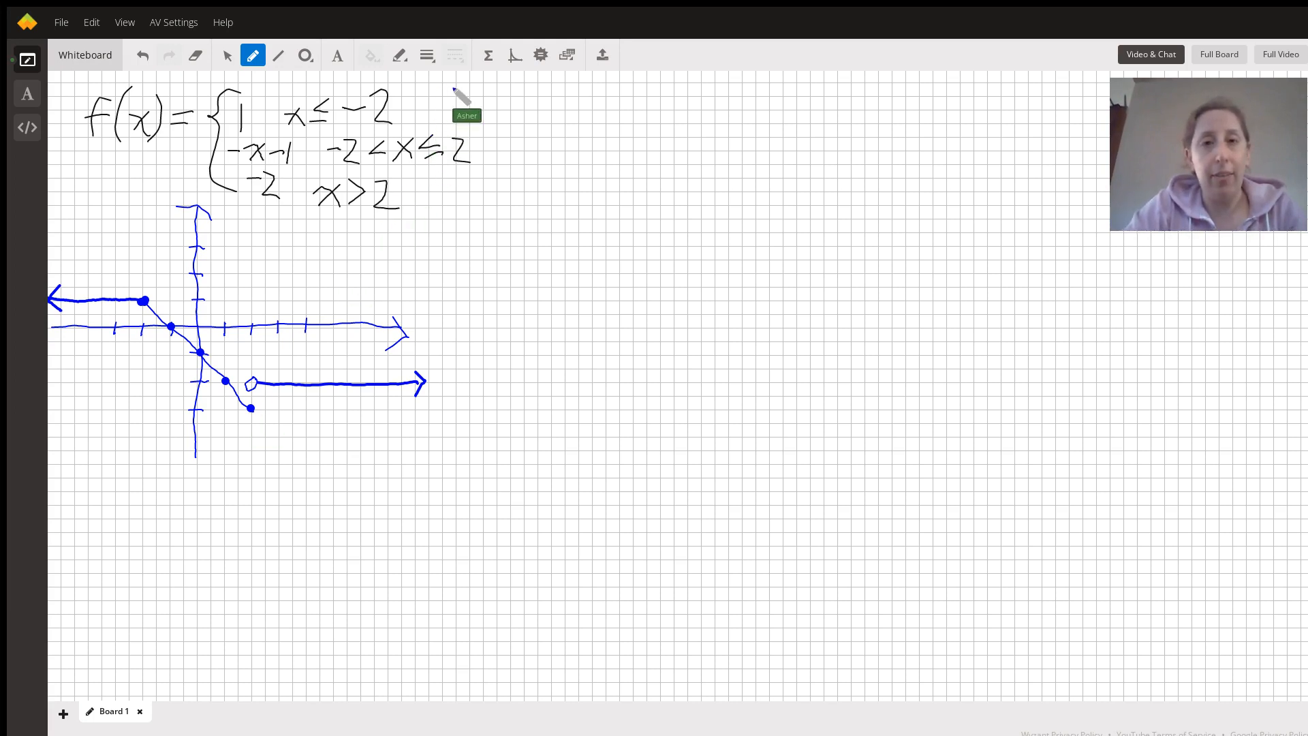
# Draw a large curved bracket beside the piecewise function definition
pyautogui.moveTo(451, 83); pyautogui.dragTo(451, 229)
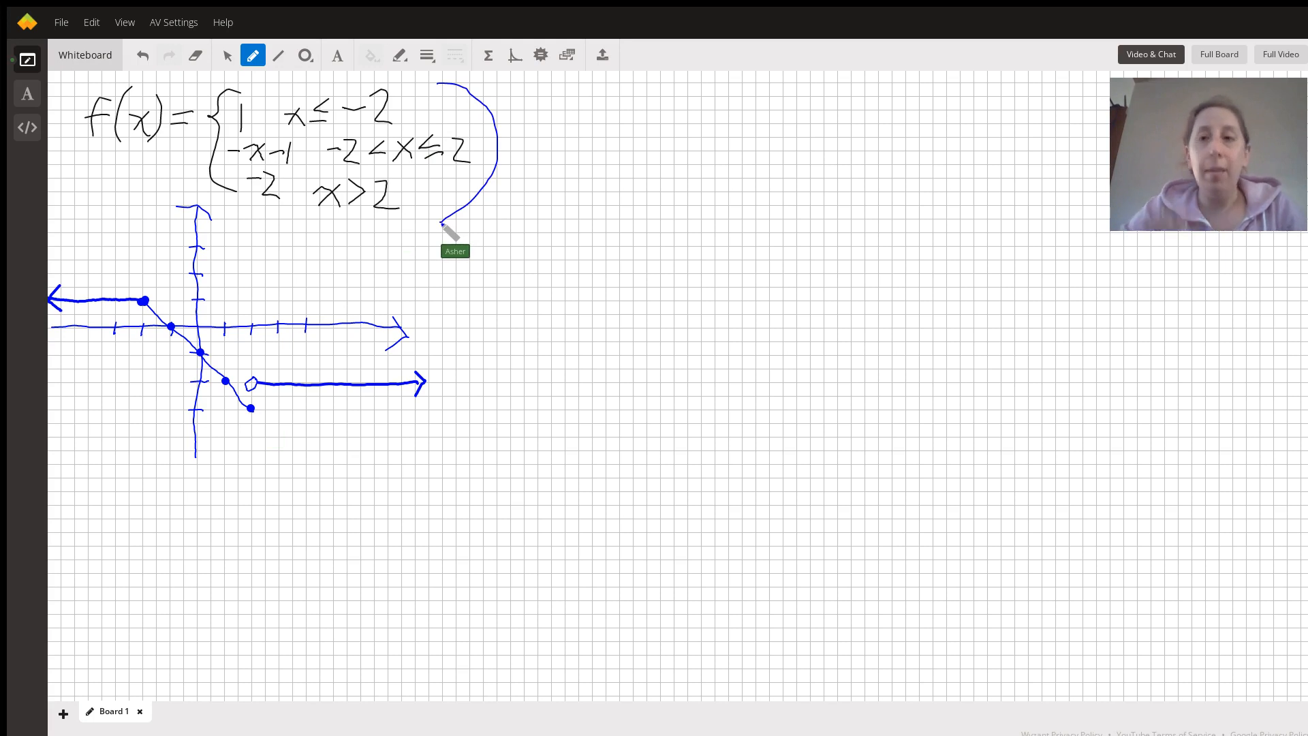